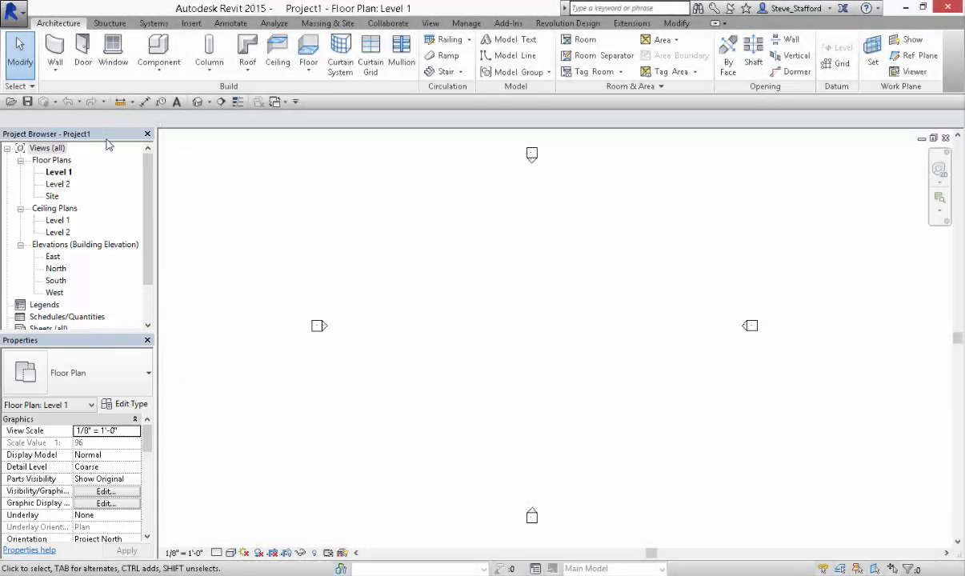
mouse_move(104, 147)
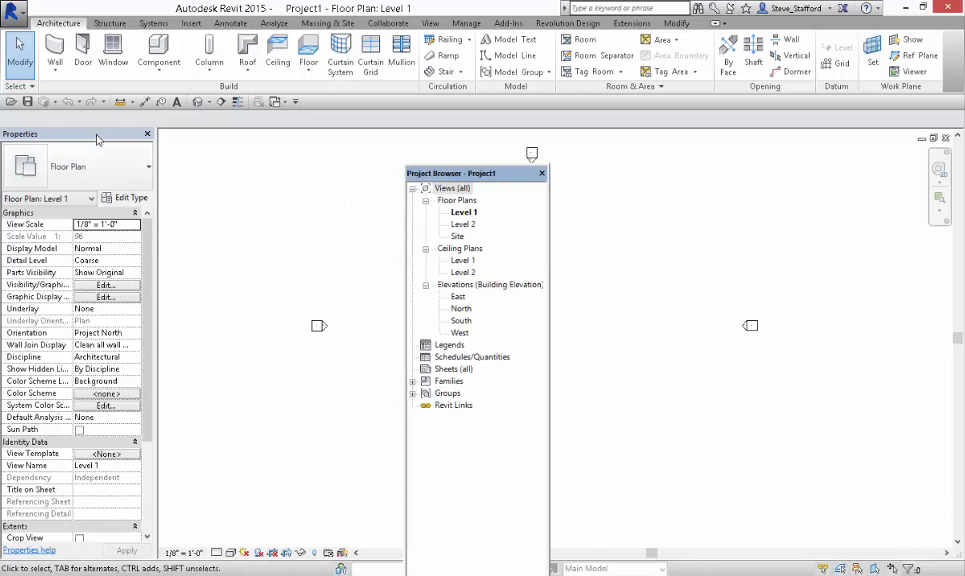
drag(96, 141, 291, 188)
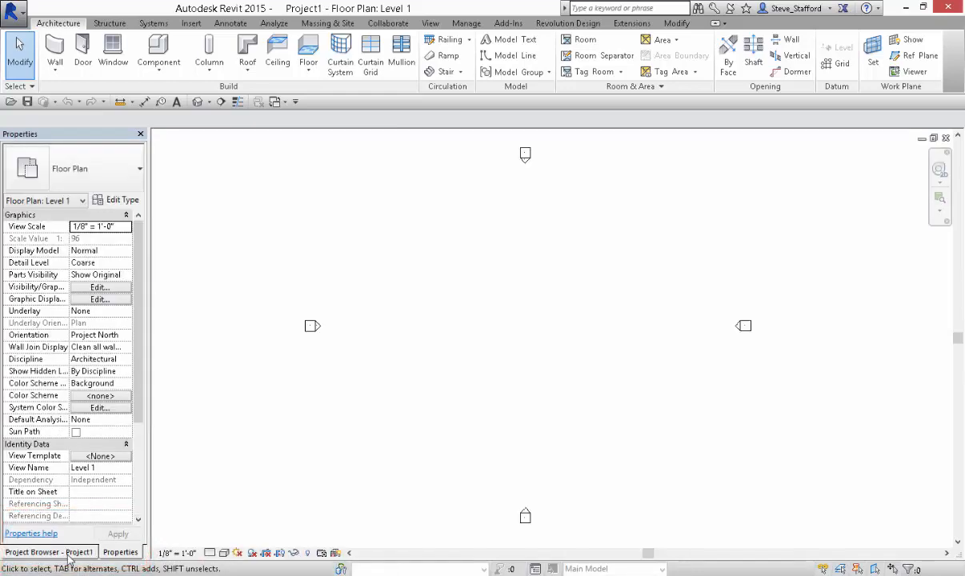
mouse_move(119, 531)
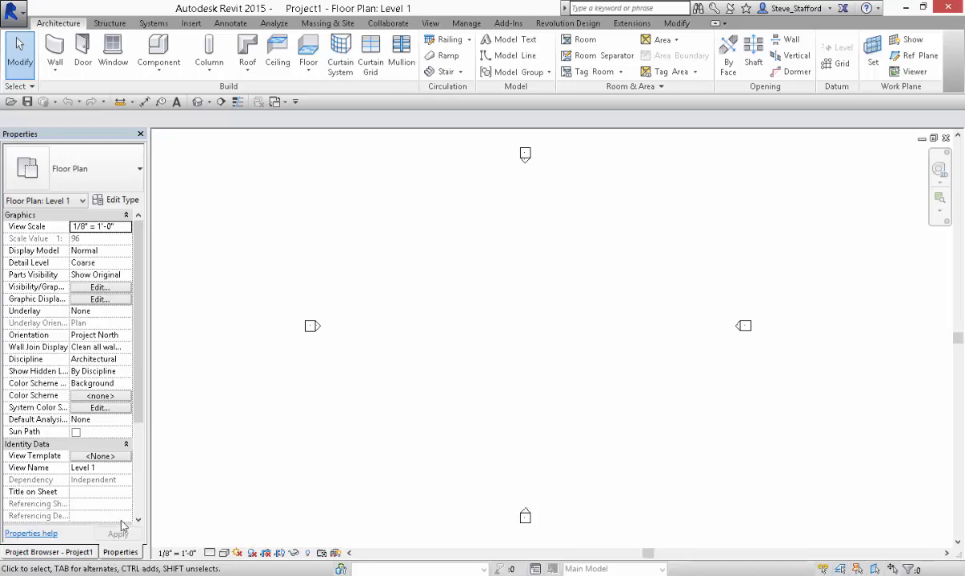